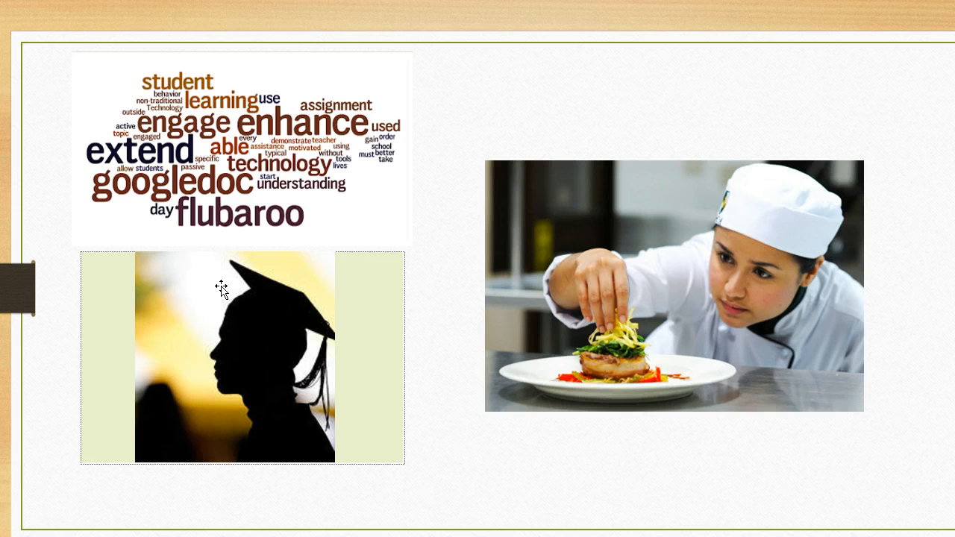
Select the graduate silhouette picture beneath the word cloud on the slide
click(235, 298)
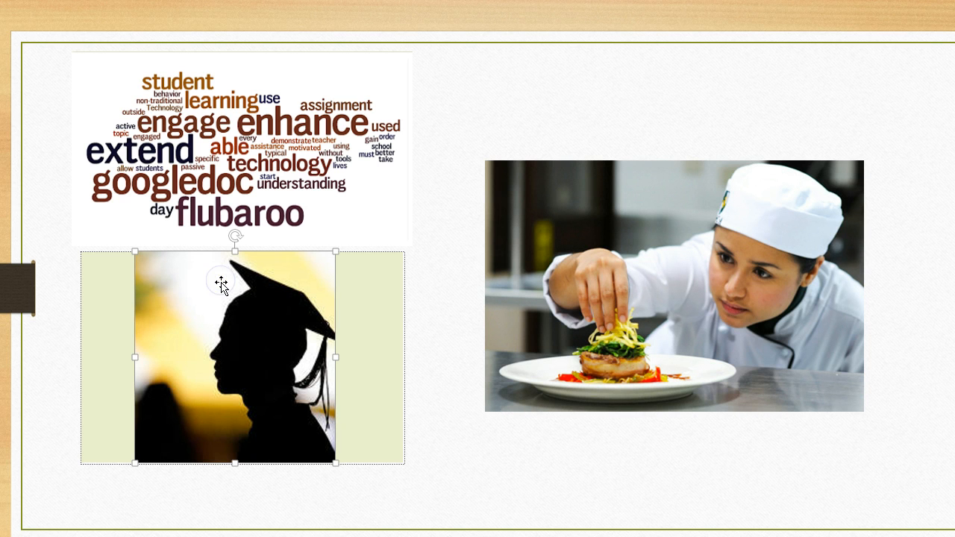